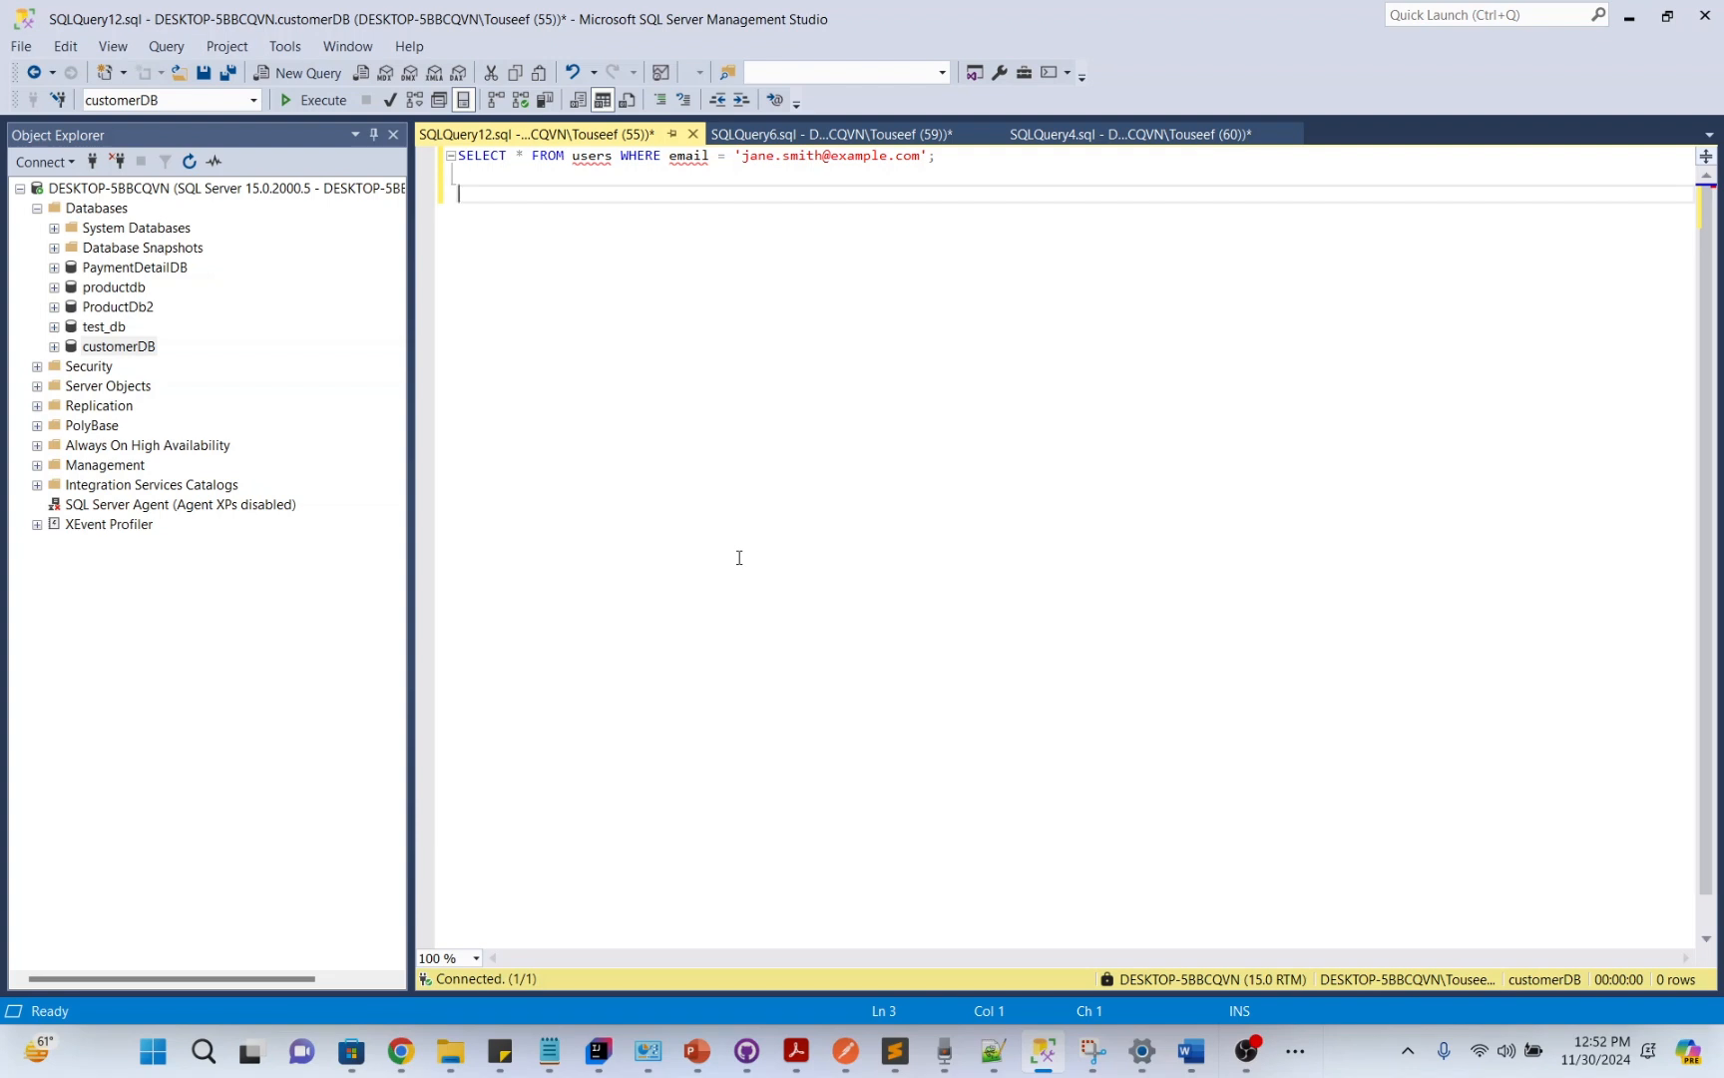
# Execute CREATE INDEX idx_email ON users(email) and rerun the email lookup SELECT
pyautogui.click(322, 100)
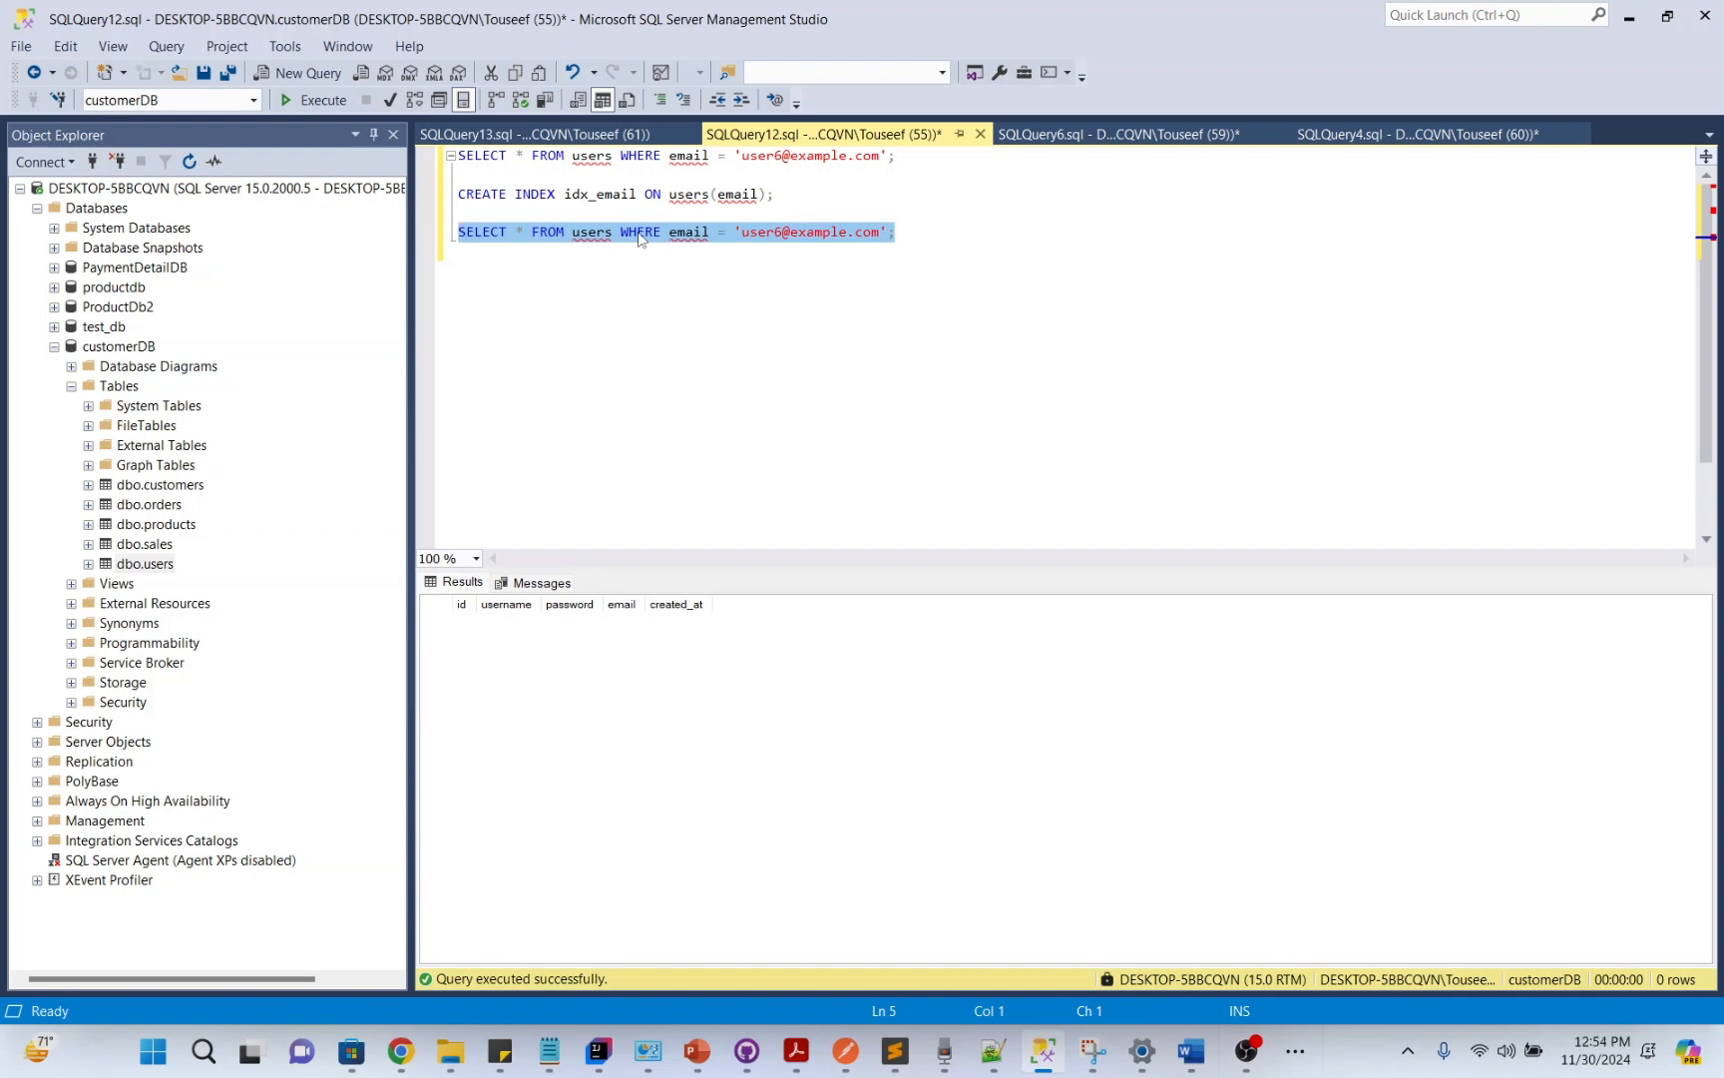
pyautogui.click(323, 99)
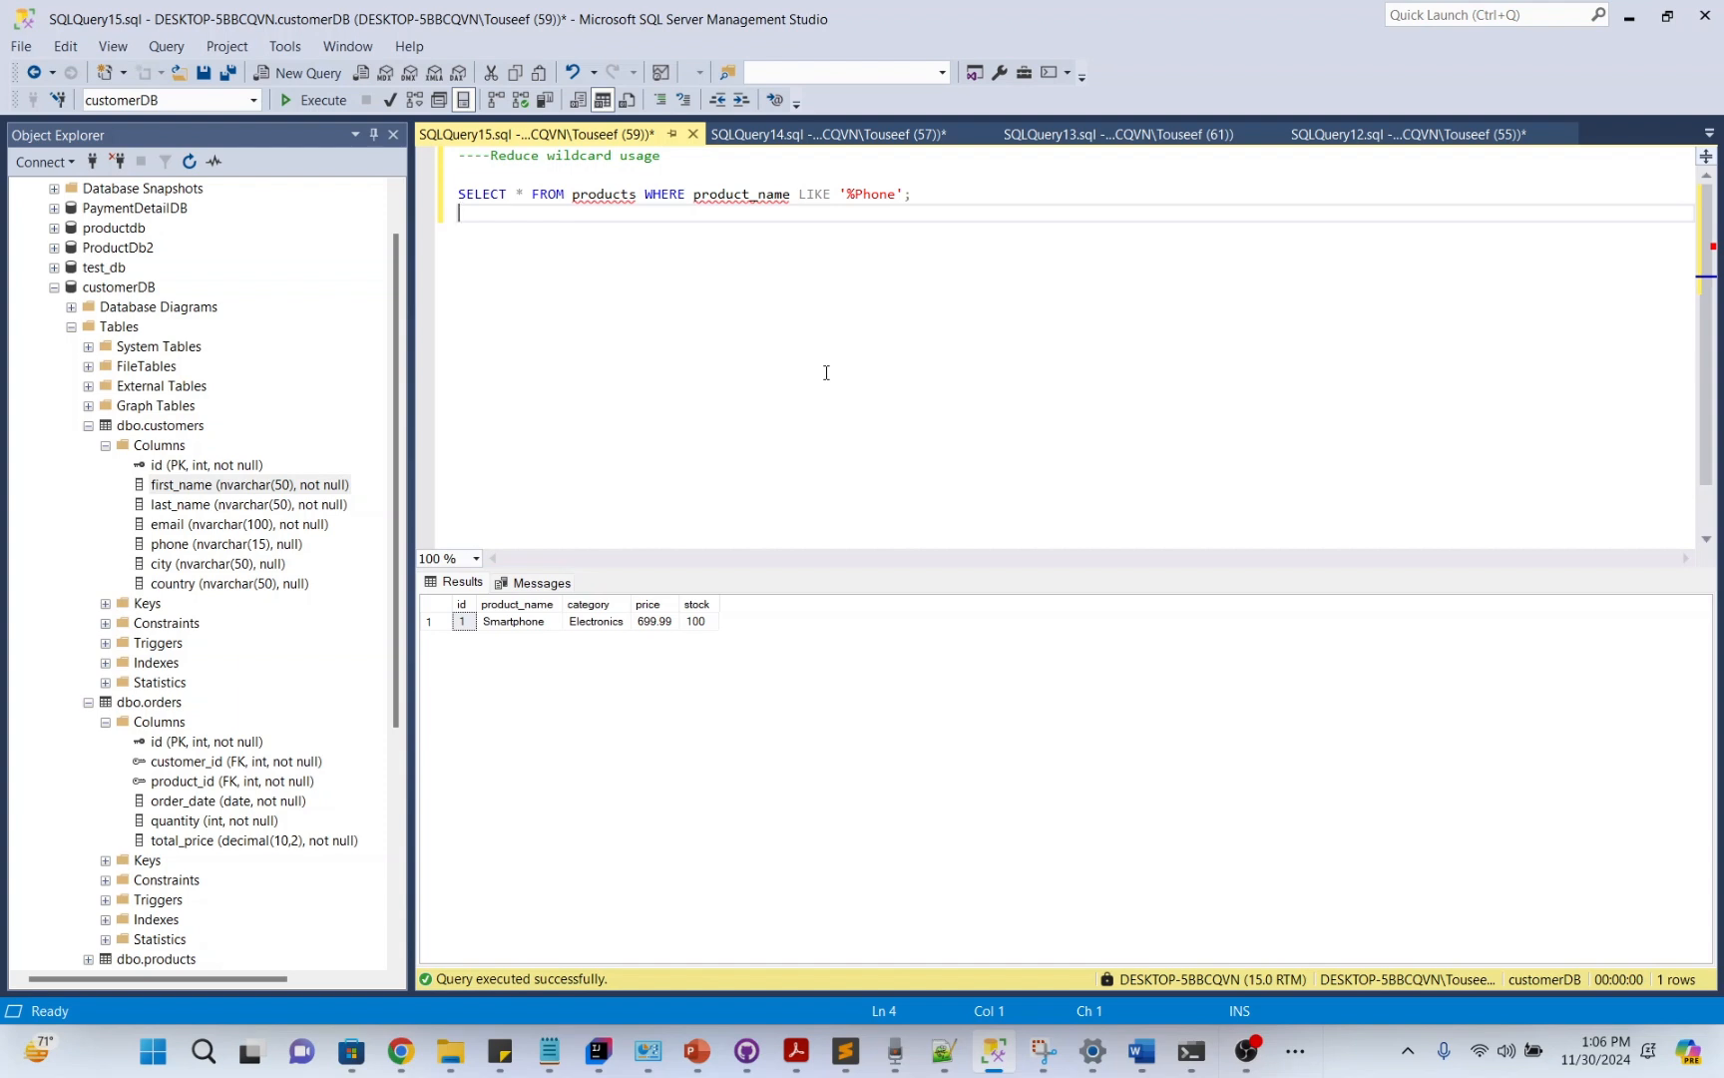
# Add SELECT * FROM products WHERE product_name LIKE 'Phone%' beneath the '%Phone' query and select it
pyautogui.tripleClick(682, 194)
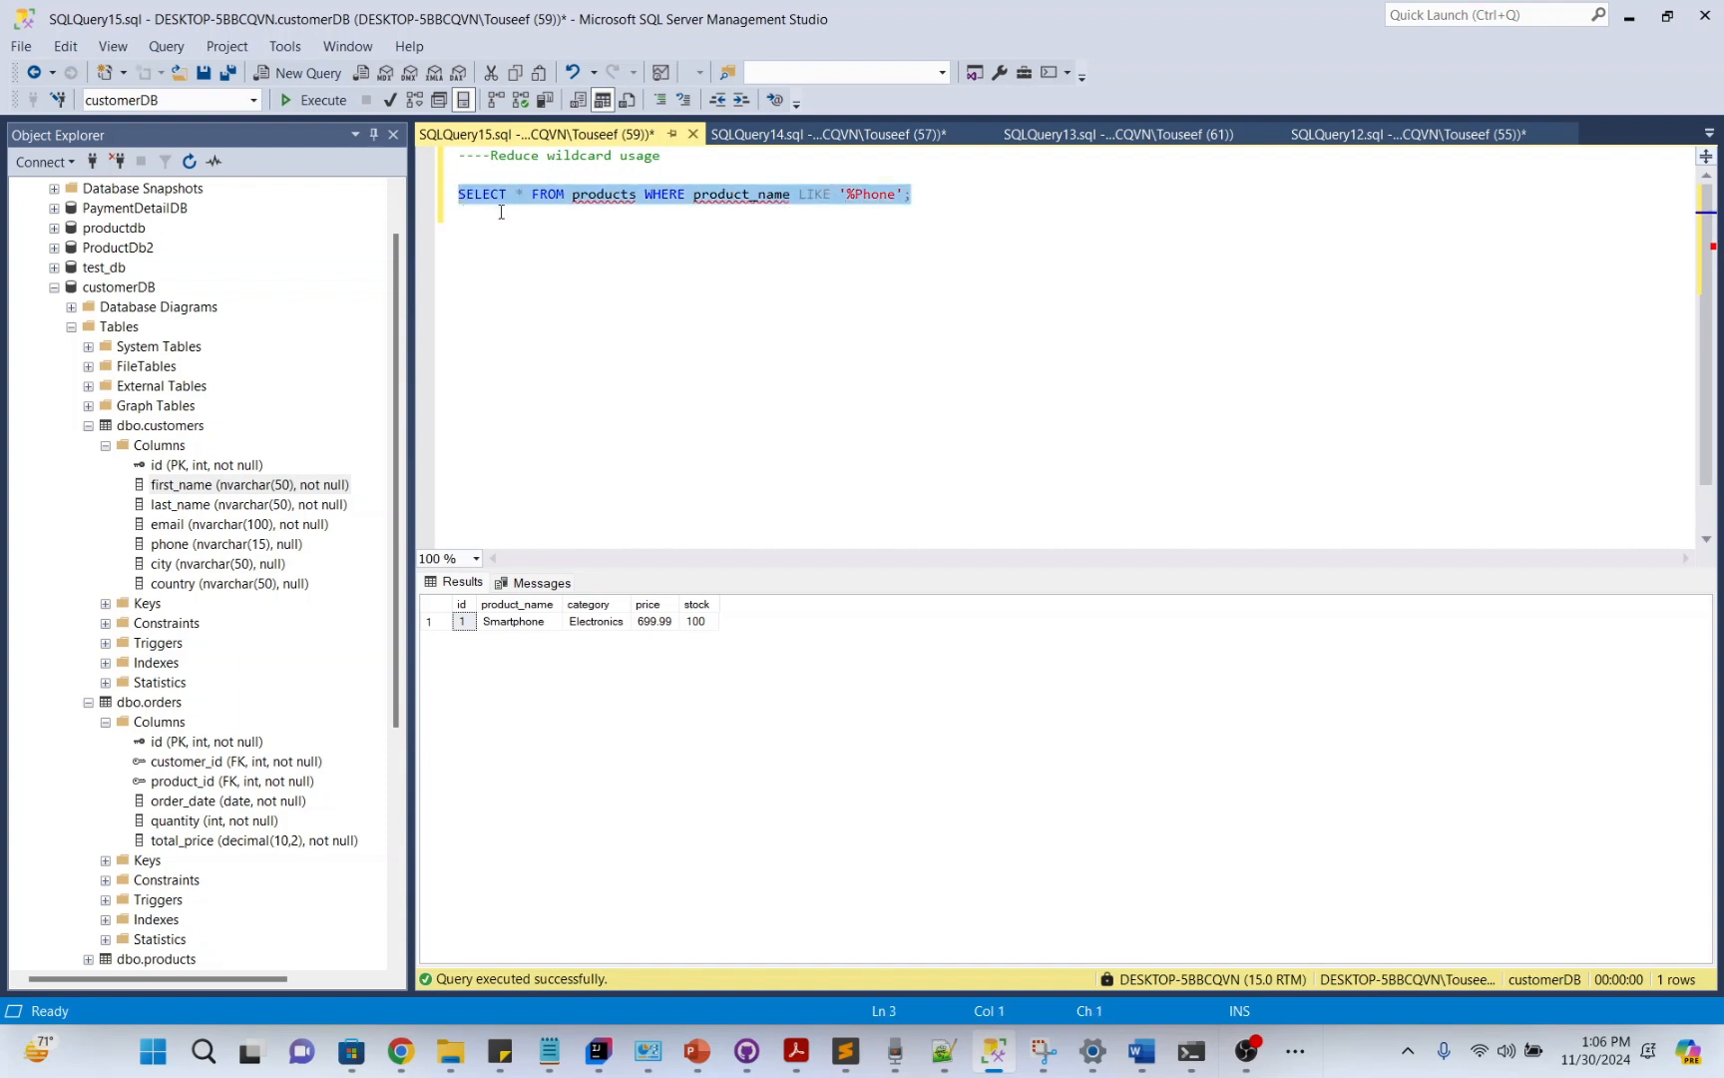
pyautogui.moveTo(918, 354)
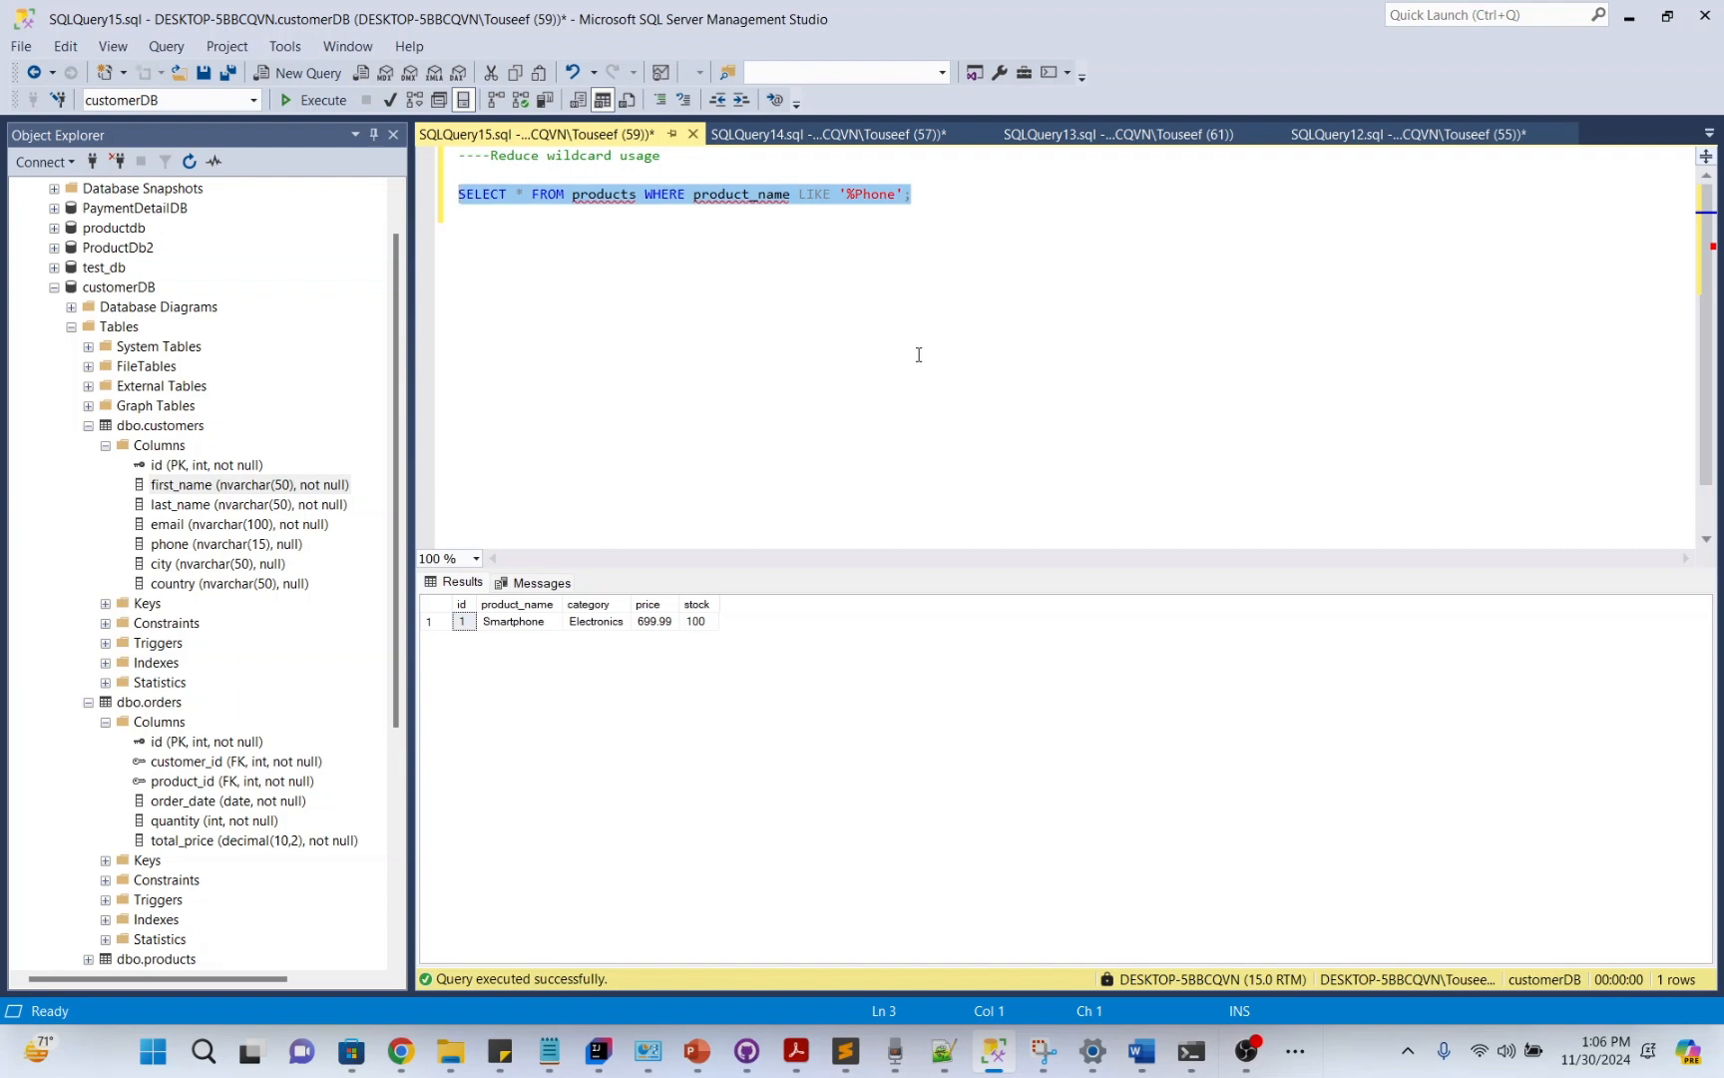
pyautogui.write("SELECT * FROM products WHERE product_name LIKE 'Phone%';")
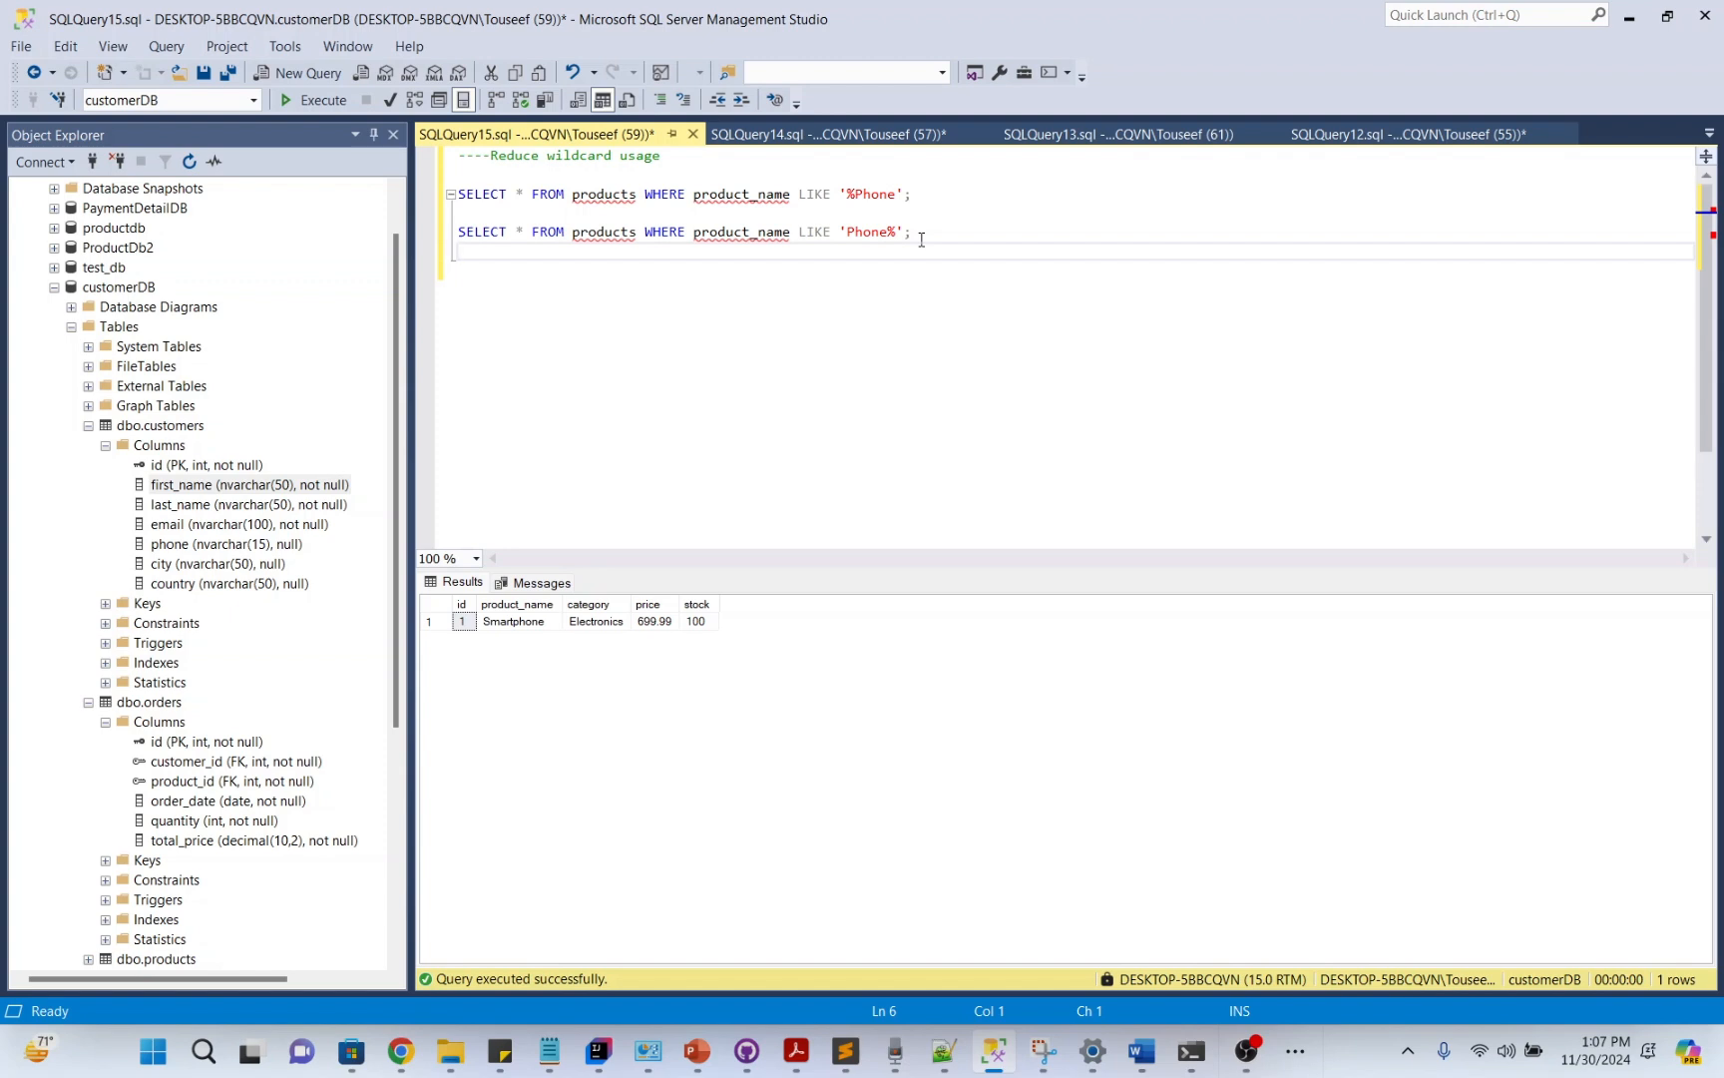
pyautogui.tripleClick(683, 231)
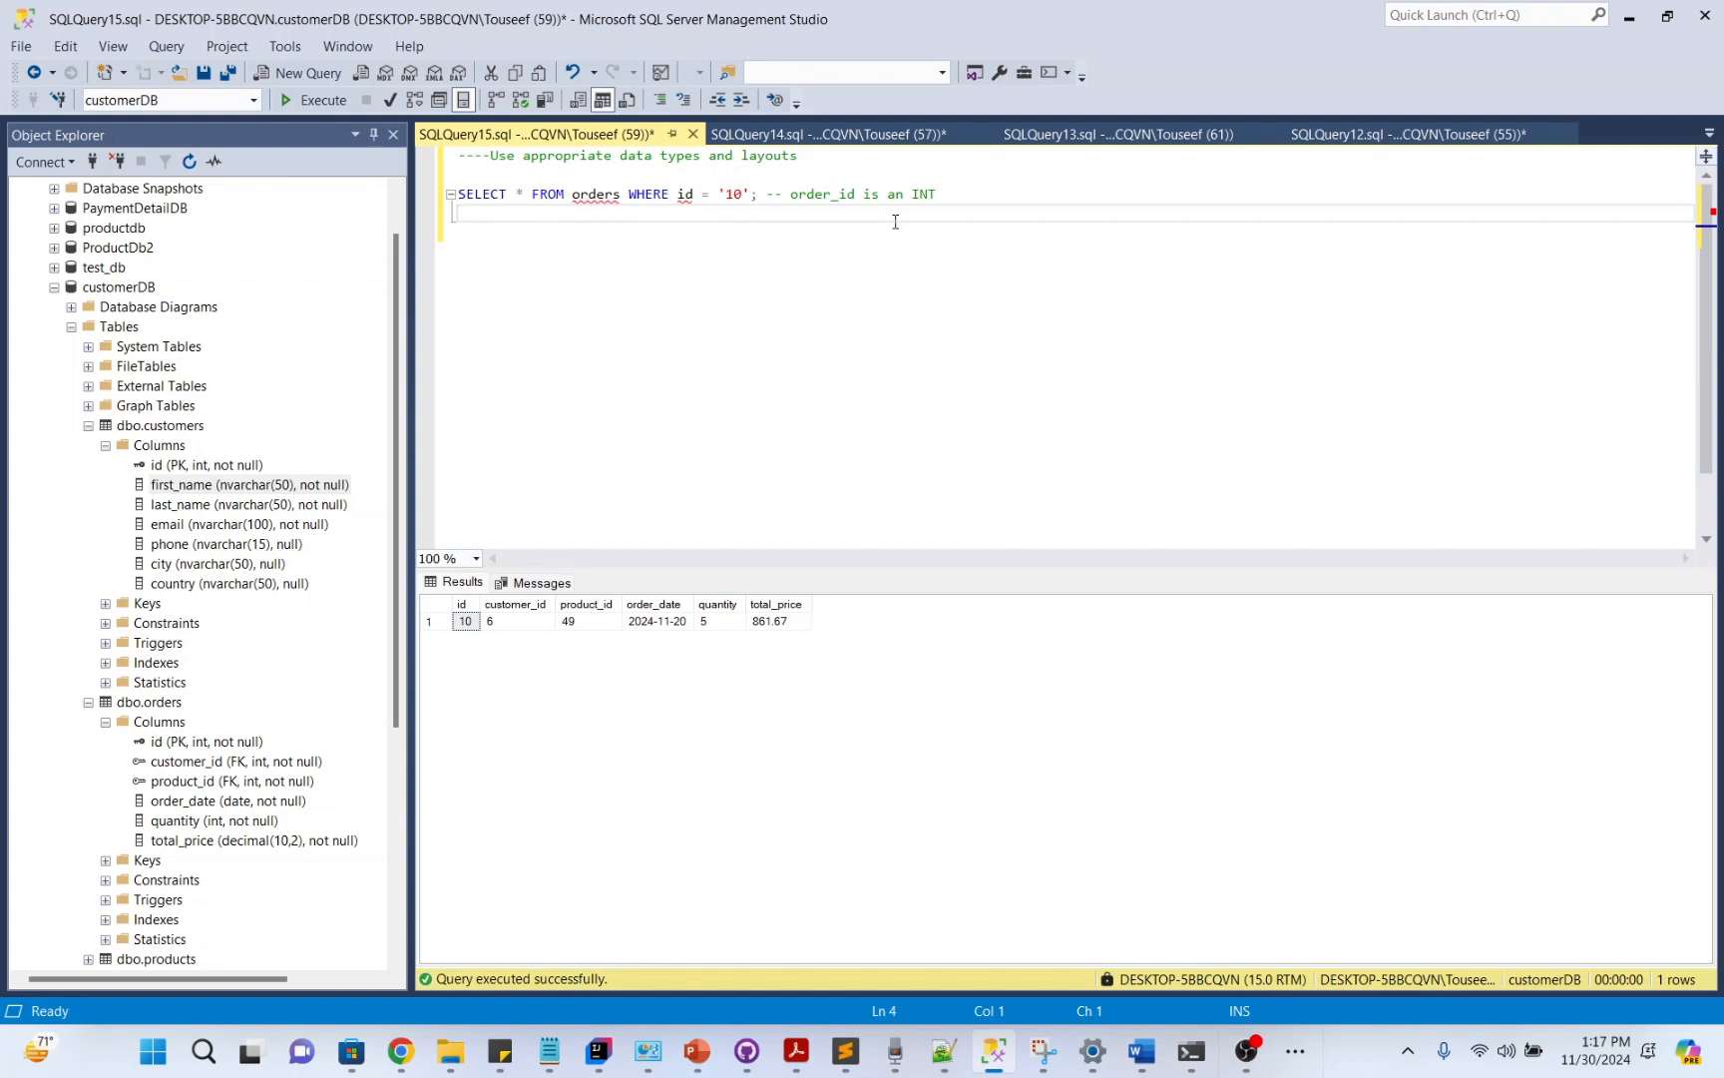
# Run SELECT * FROM orders WHERE id = '10' to show order 10's row
pyautogui.doubleClick(684, 194)
pyautogui.write('SELECT * FROM sales;')
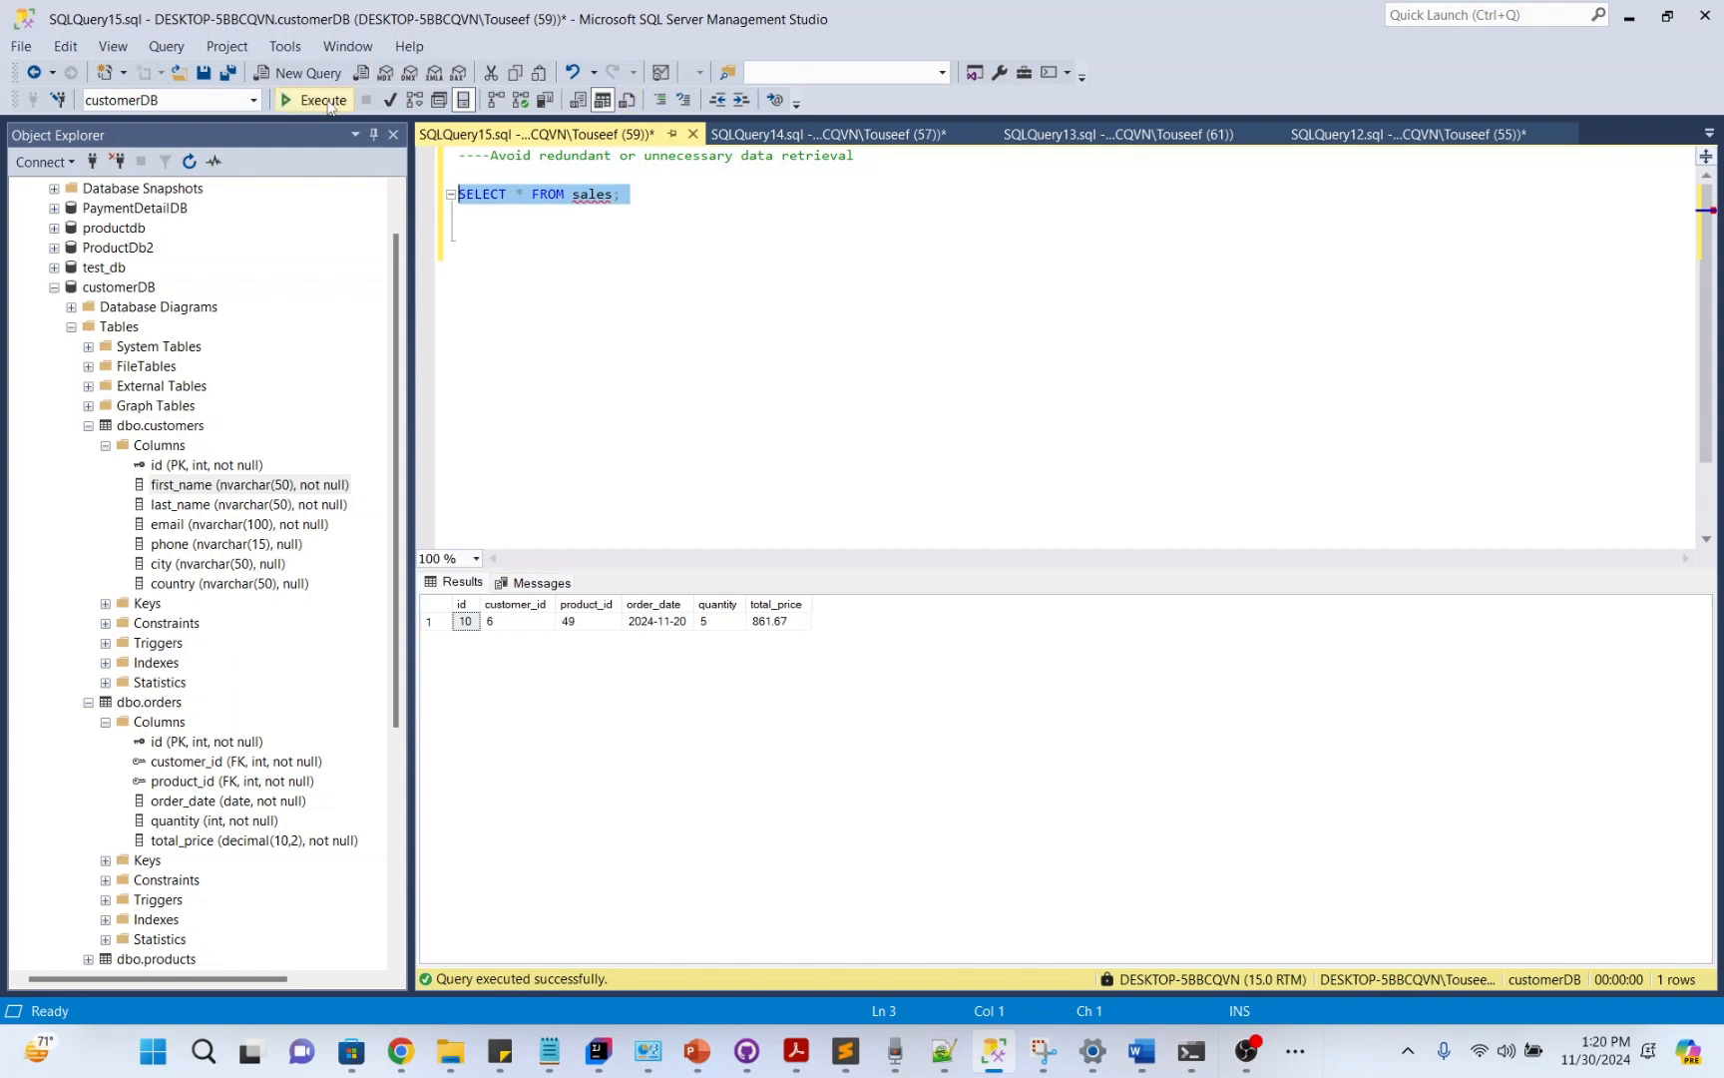
# Run SELECT * FROM sales, then SELECT TOP 10 * FROM sales to limit retrieval
pyautogui.click(316, 99)
pyautogui.write('SELECT TOP 10 * FROM sales;')
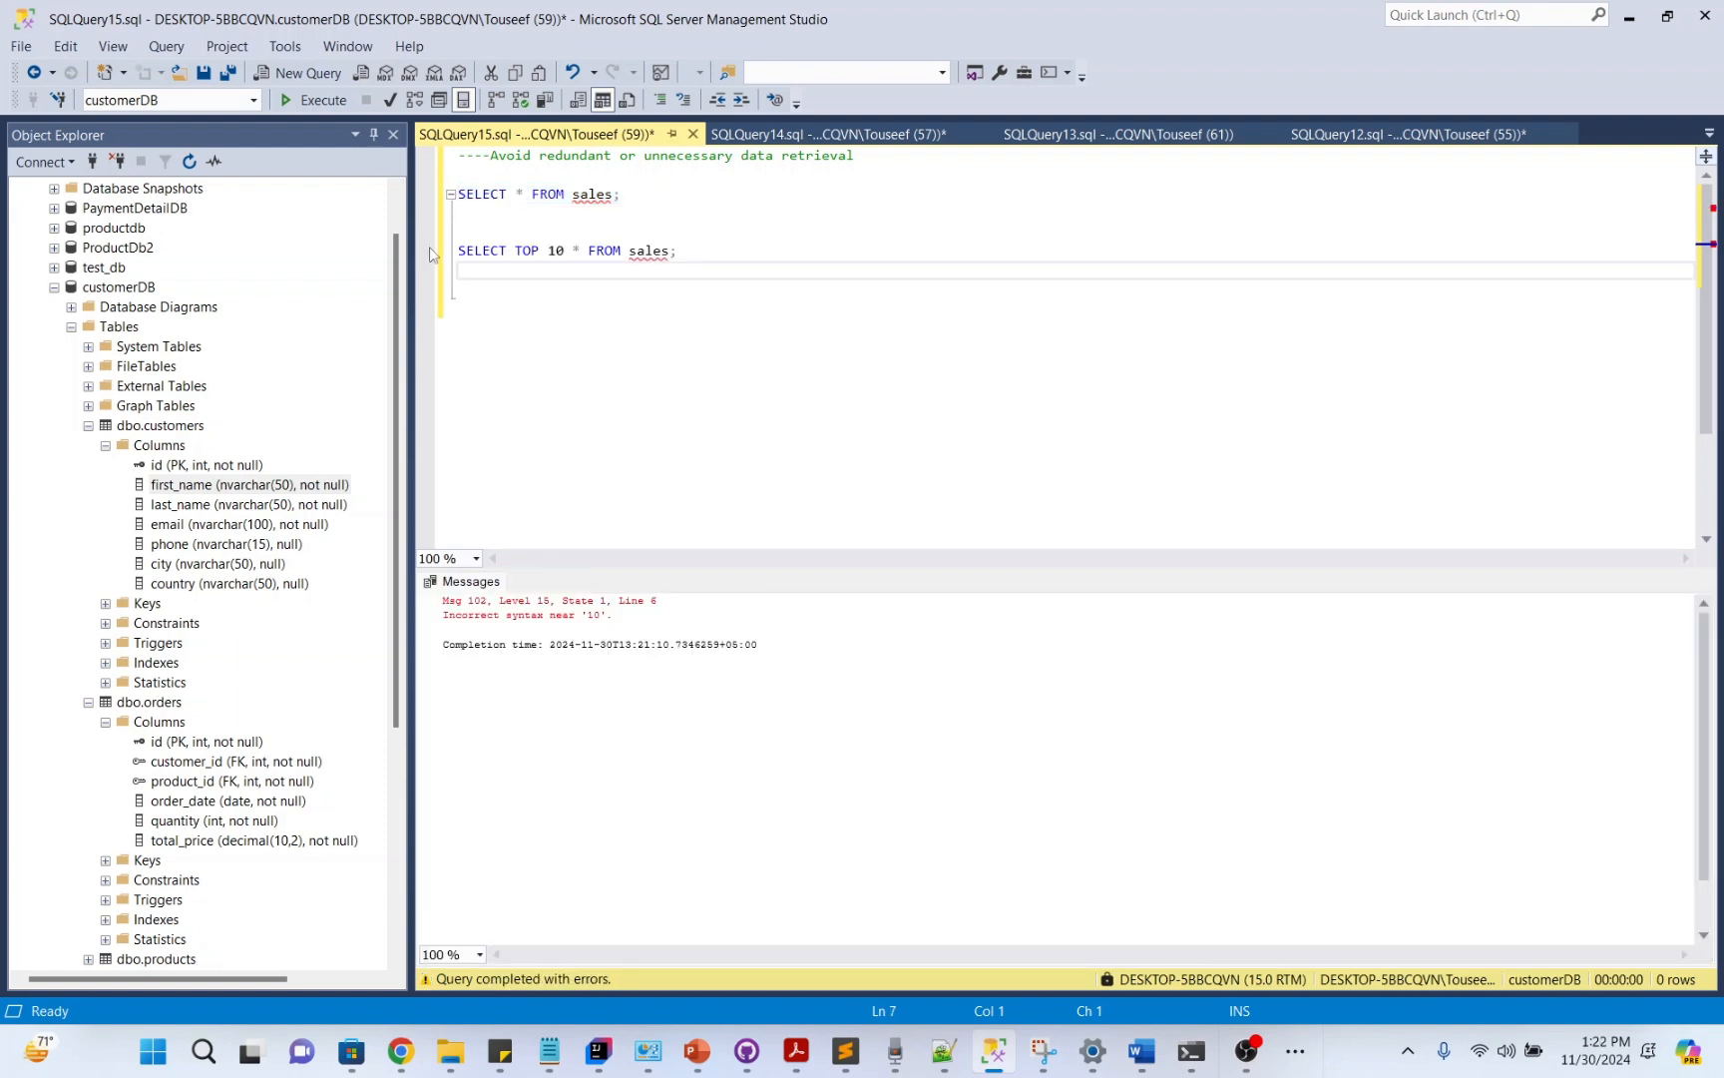
pyautogui.click(321, 100)
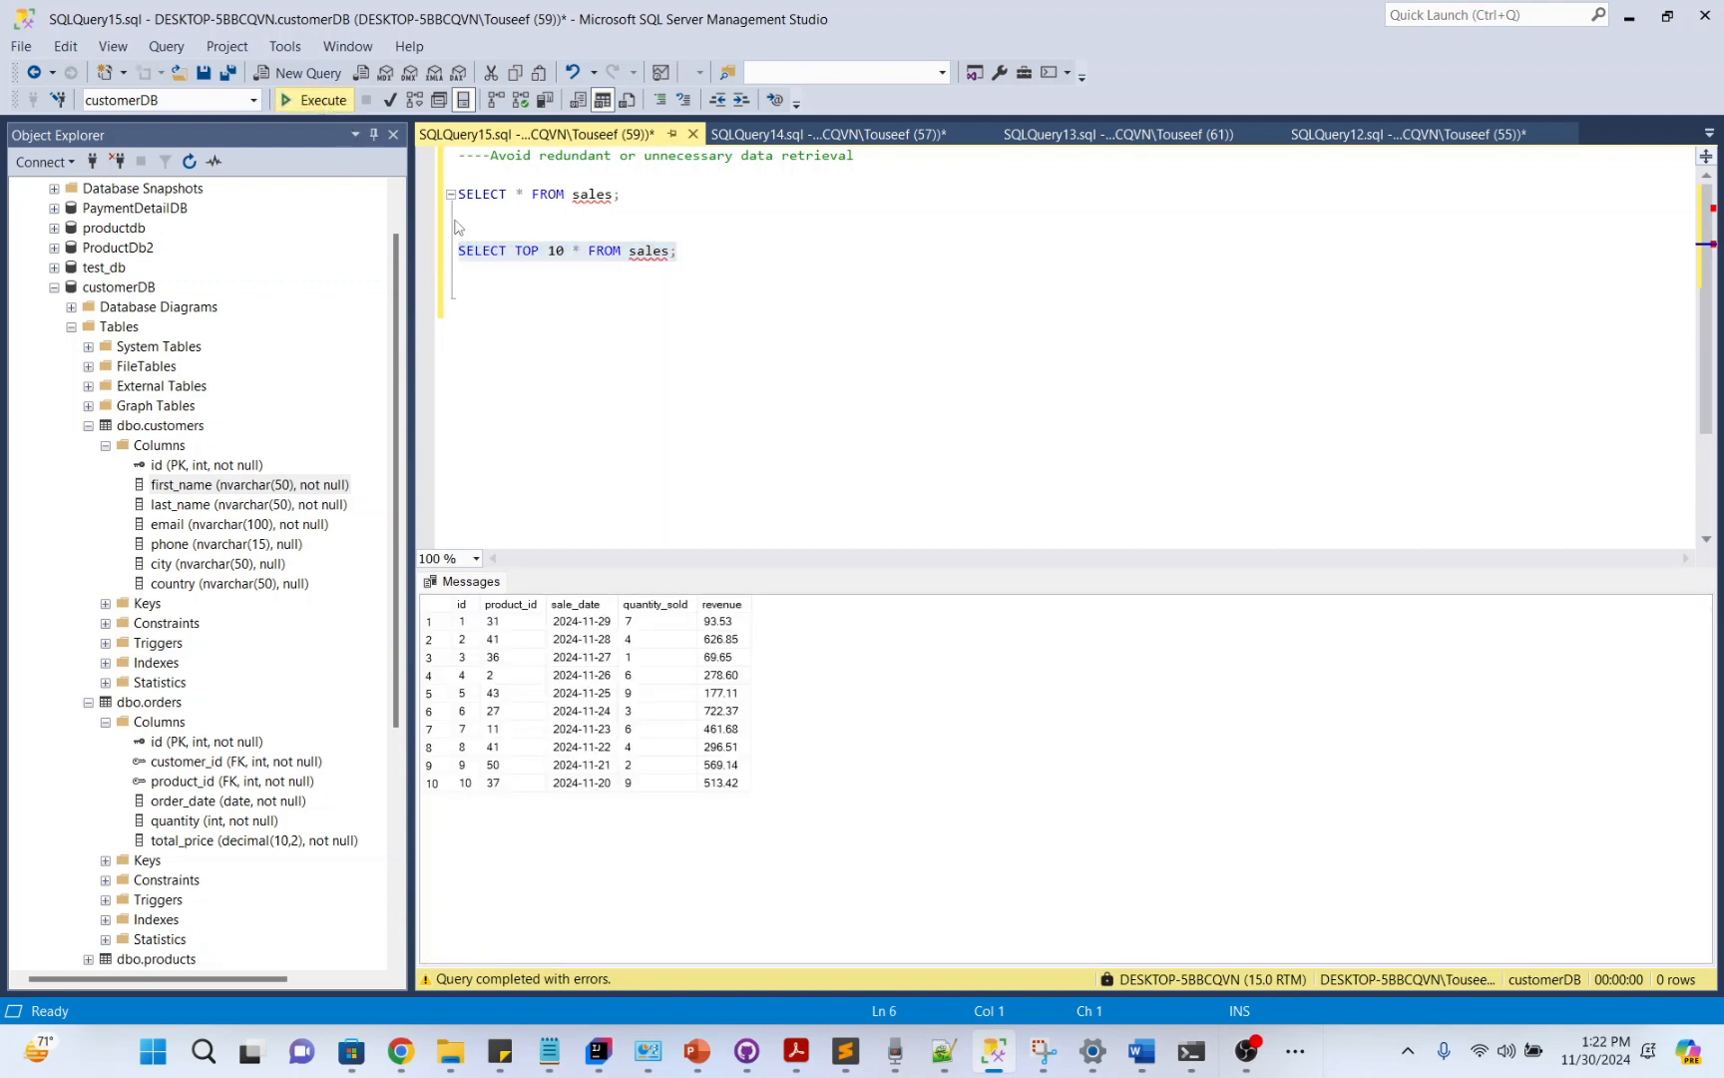
pyautogui.click(319, 100)
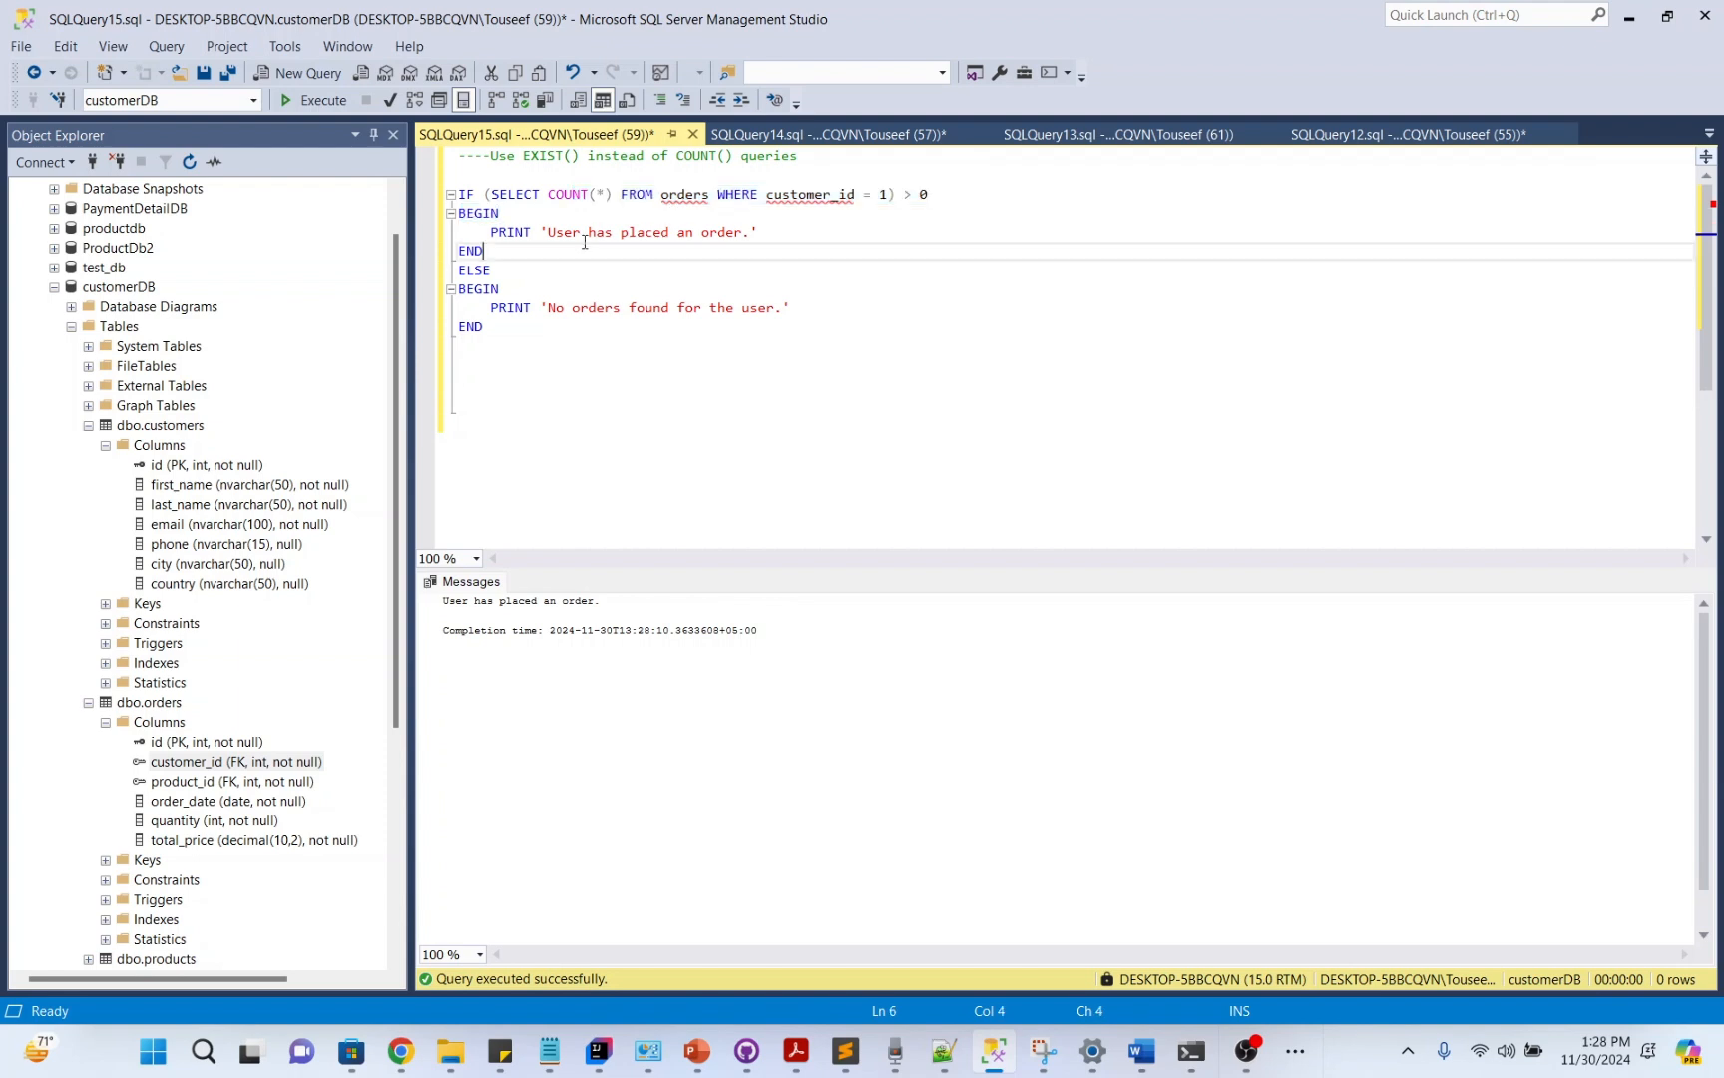
# Run the IF EXISTS (SELECT 1 FROM orders WHERE customer_id = 1) check beneath the COUNT(*) version
pyautogui.moveTo(539, 231); pyautogui.dragTo(666, 231)
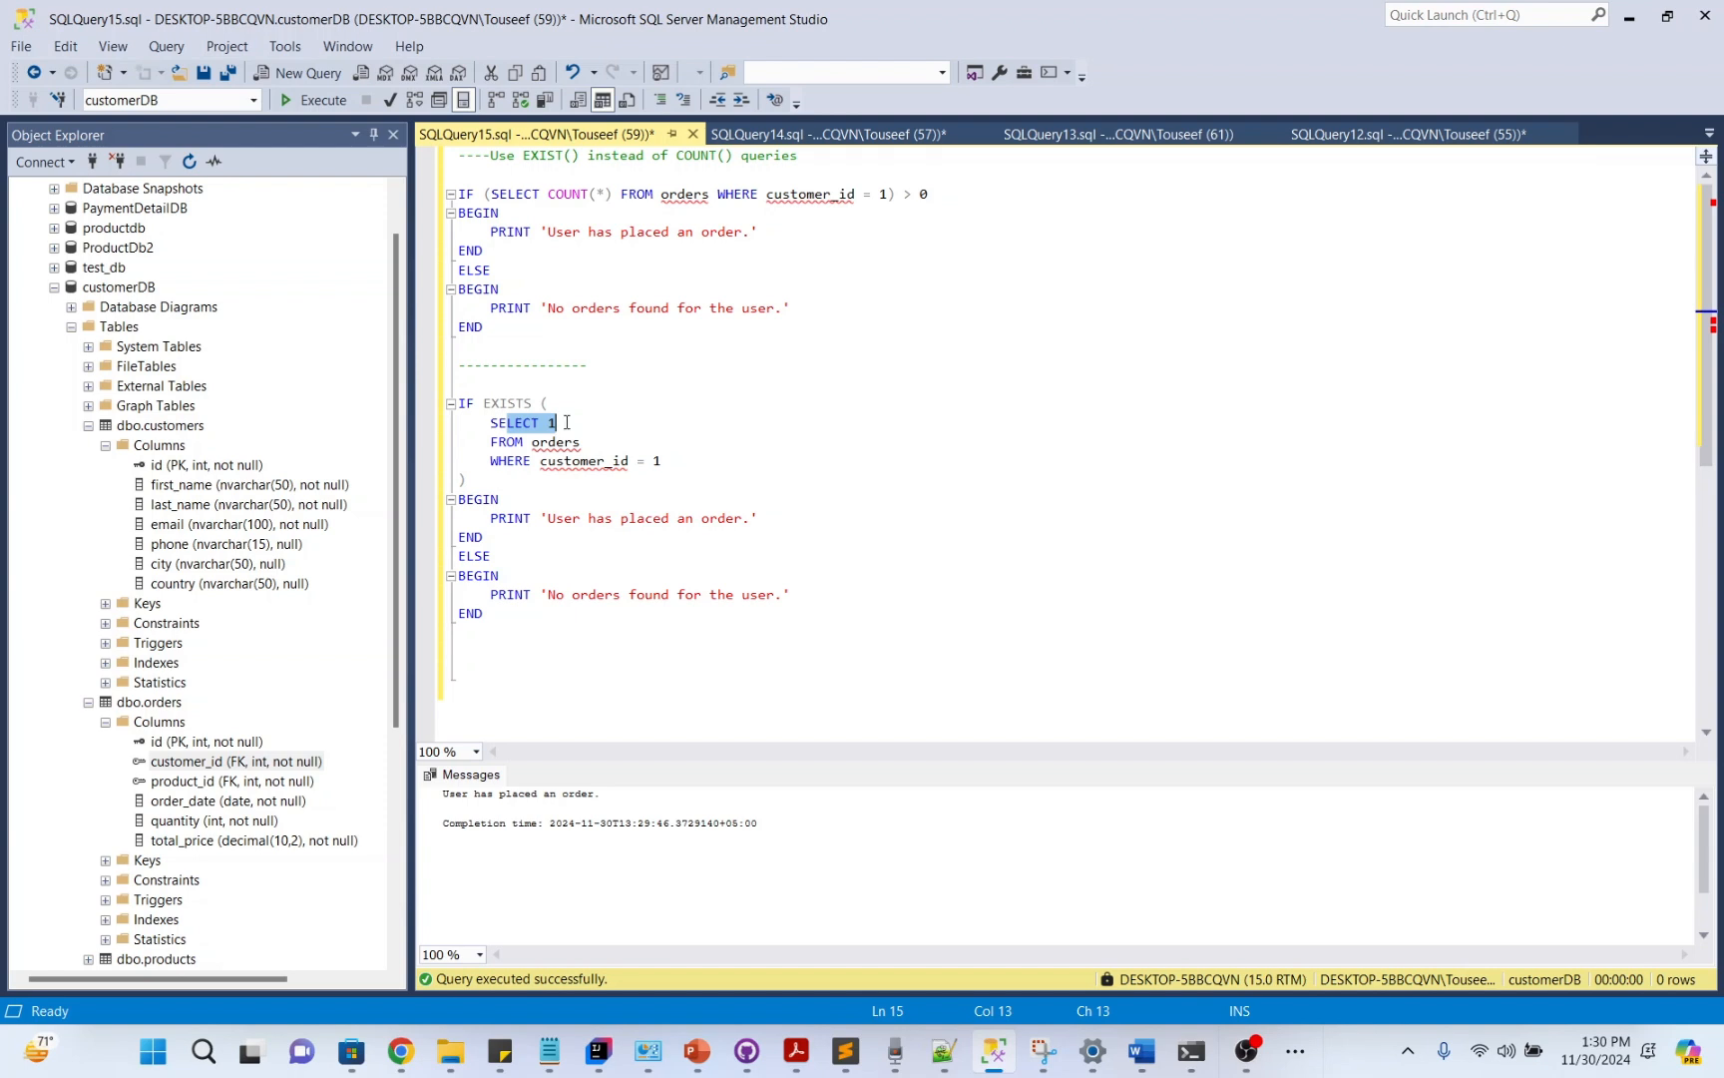
pyautogui.click(321, 100)
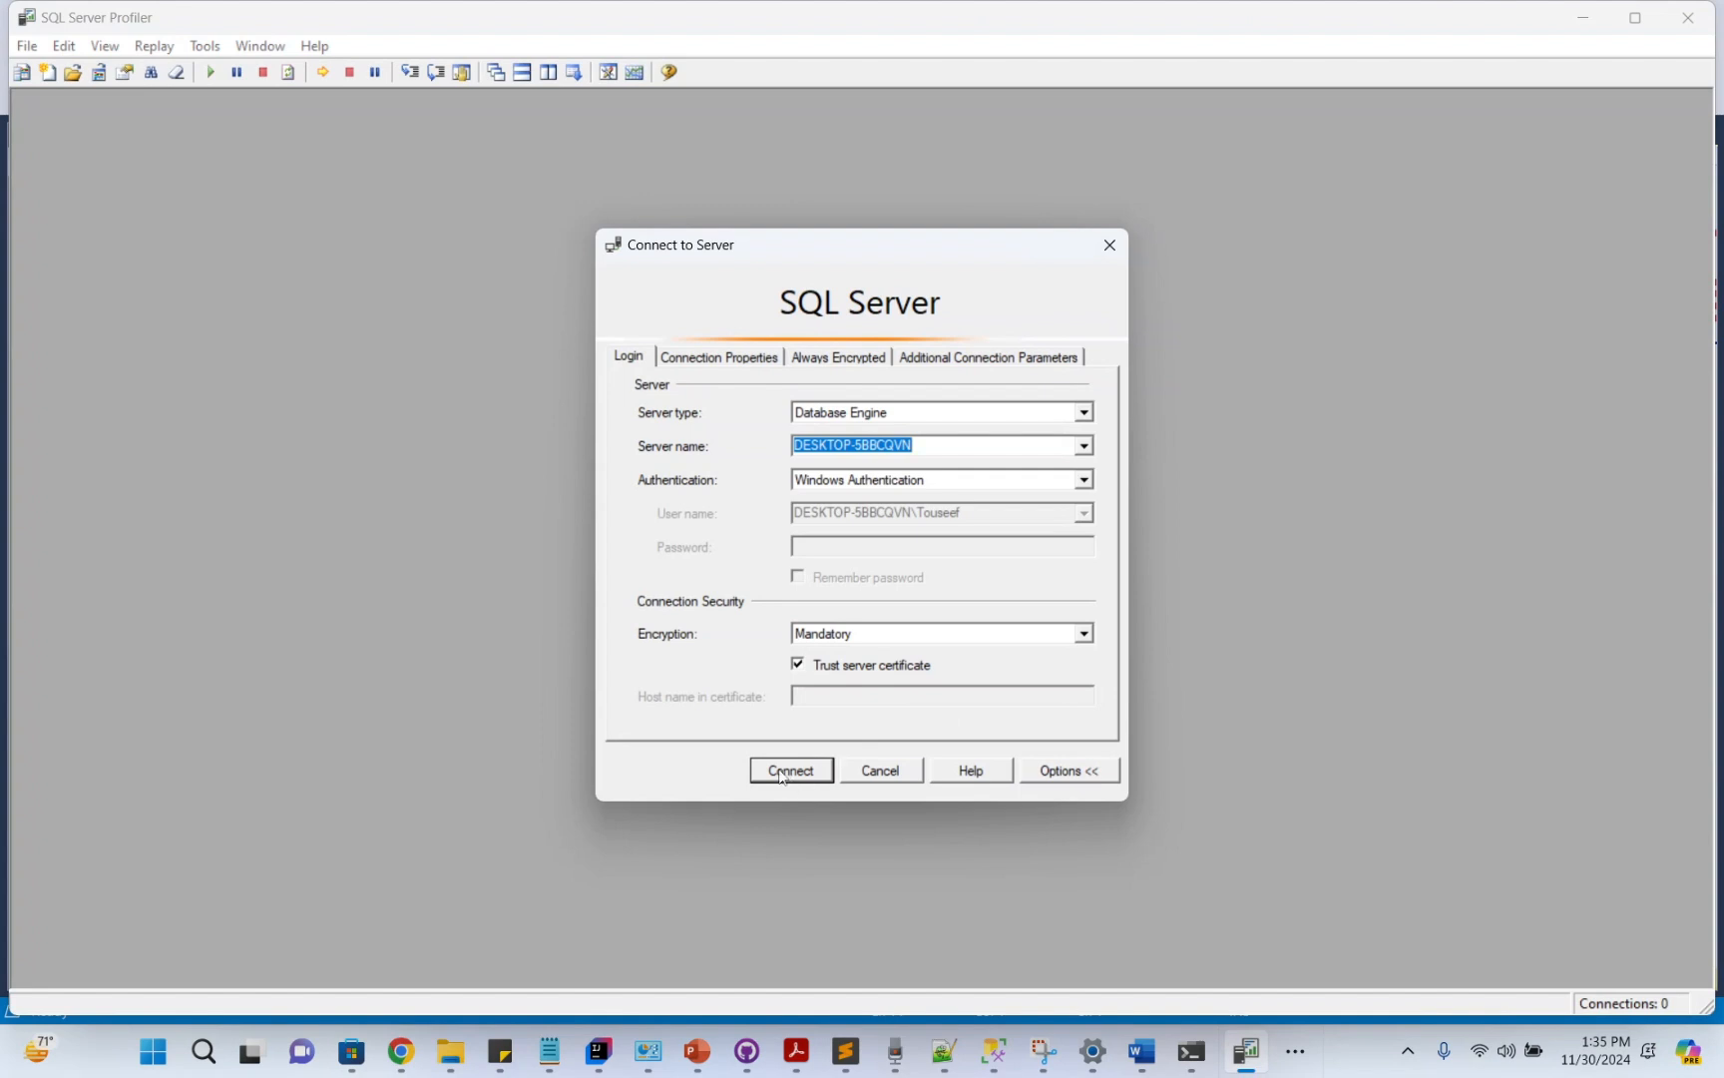
# Connect to the local server and choose the Tuning template for the new trace
pyautogui.click(790, 771)
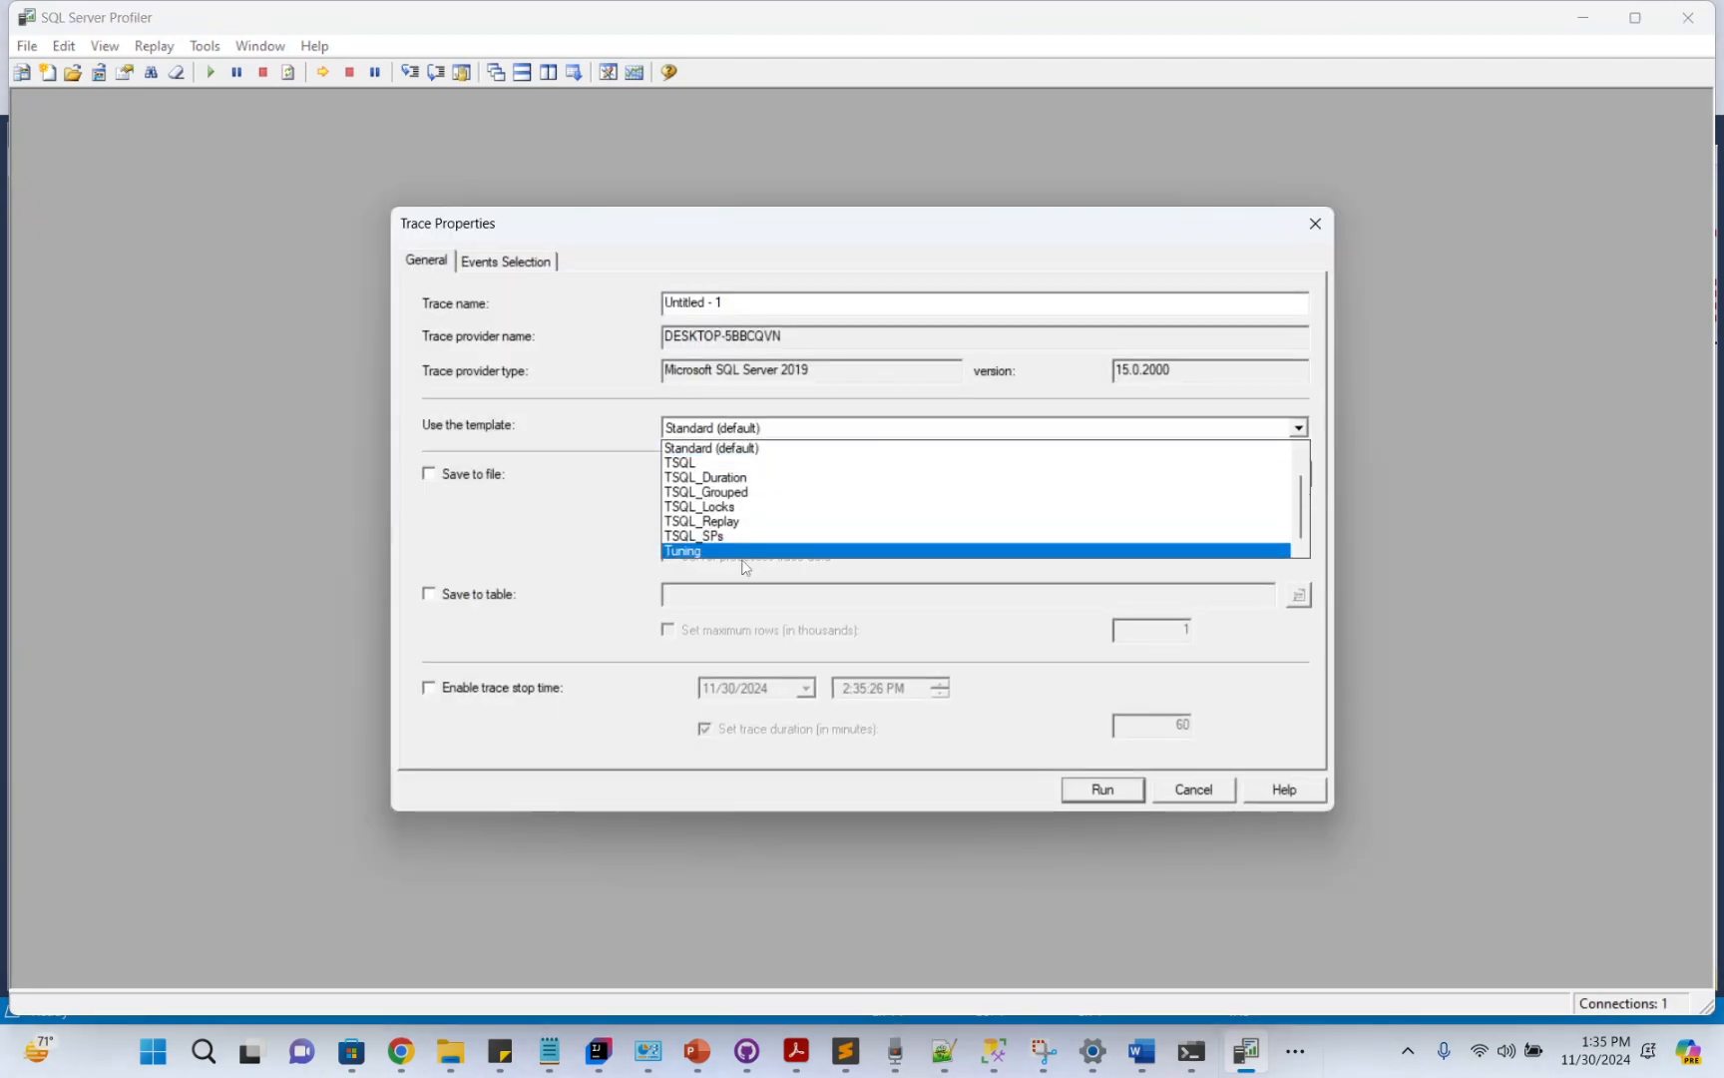
pyautogui.moveTo(709, 551)
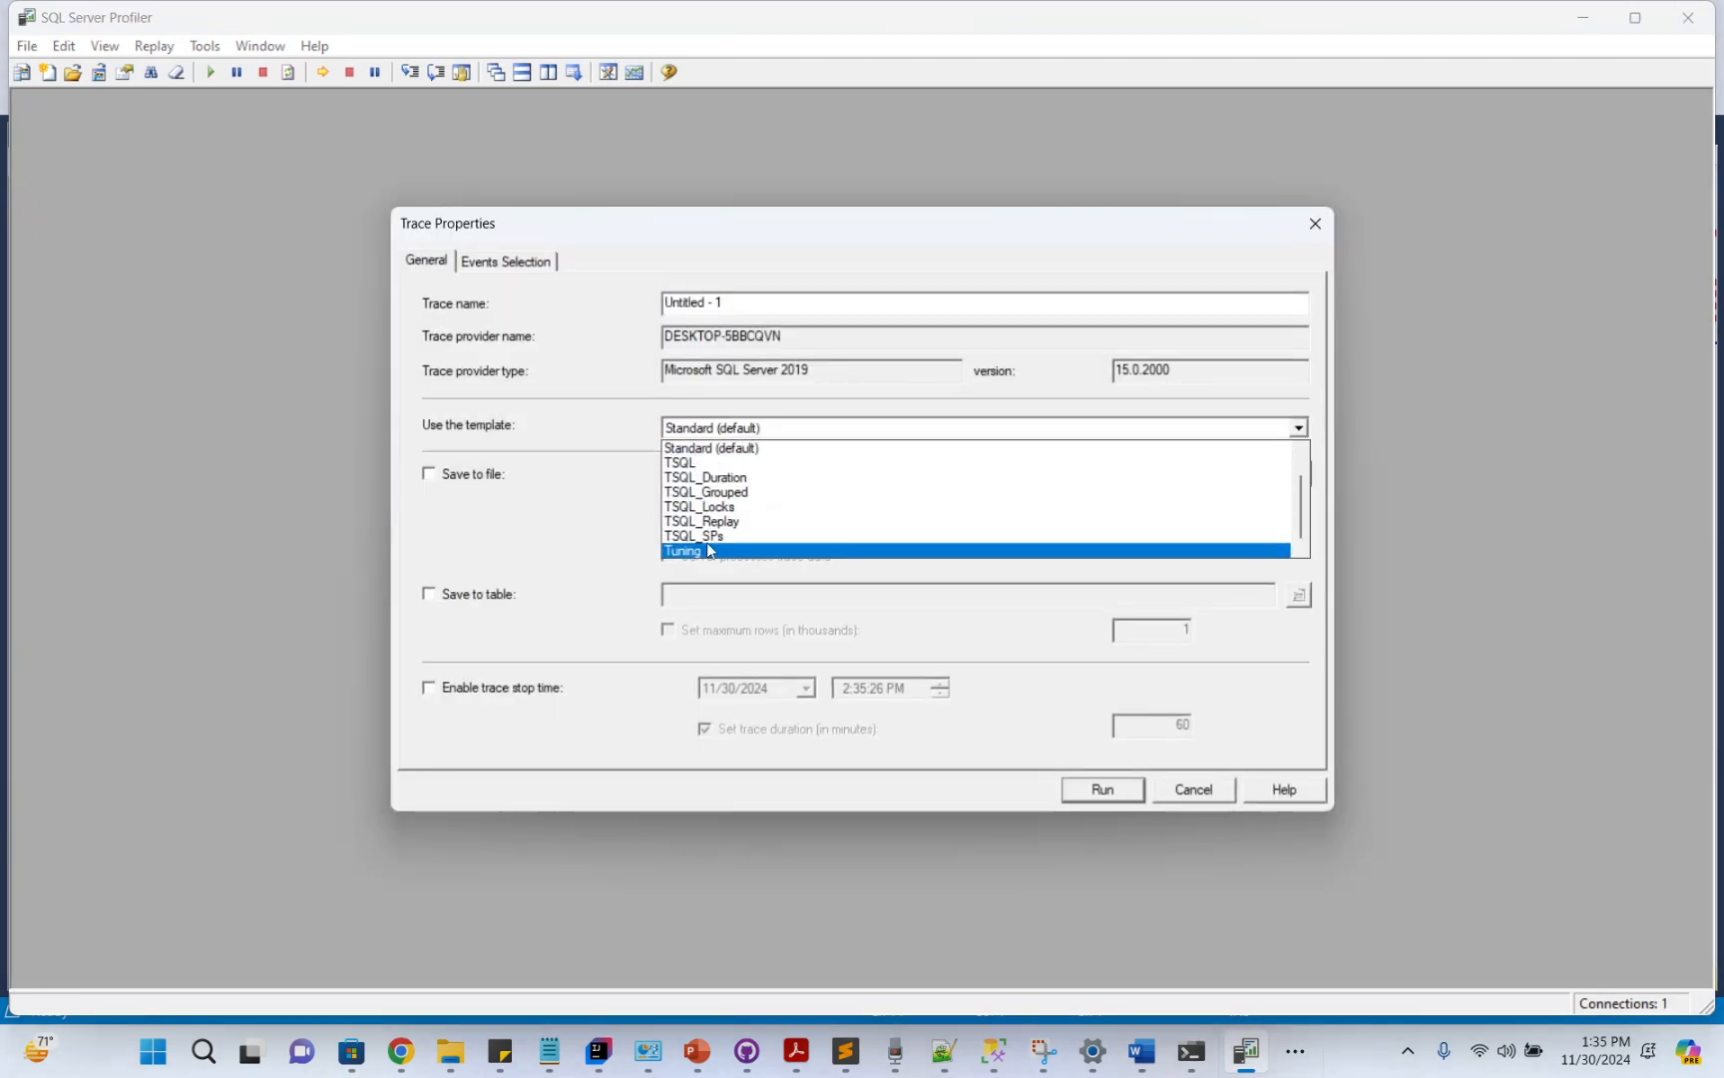
pyautogui.click(682, 551)
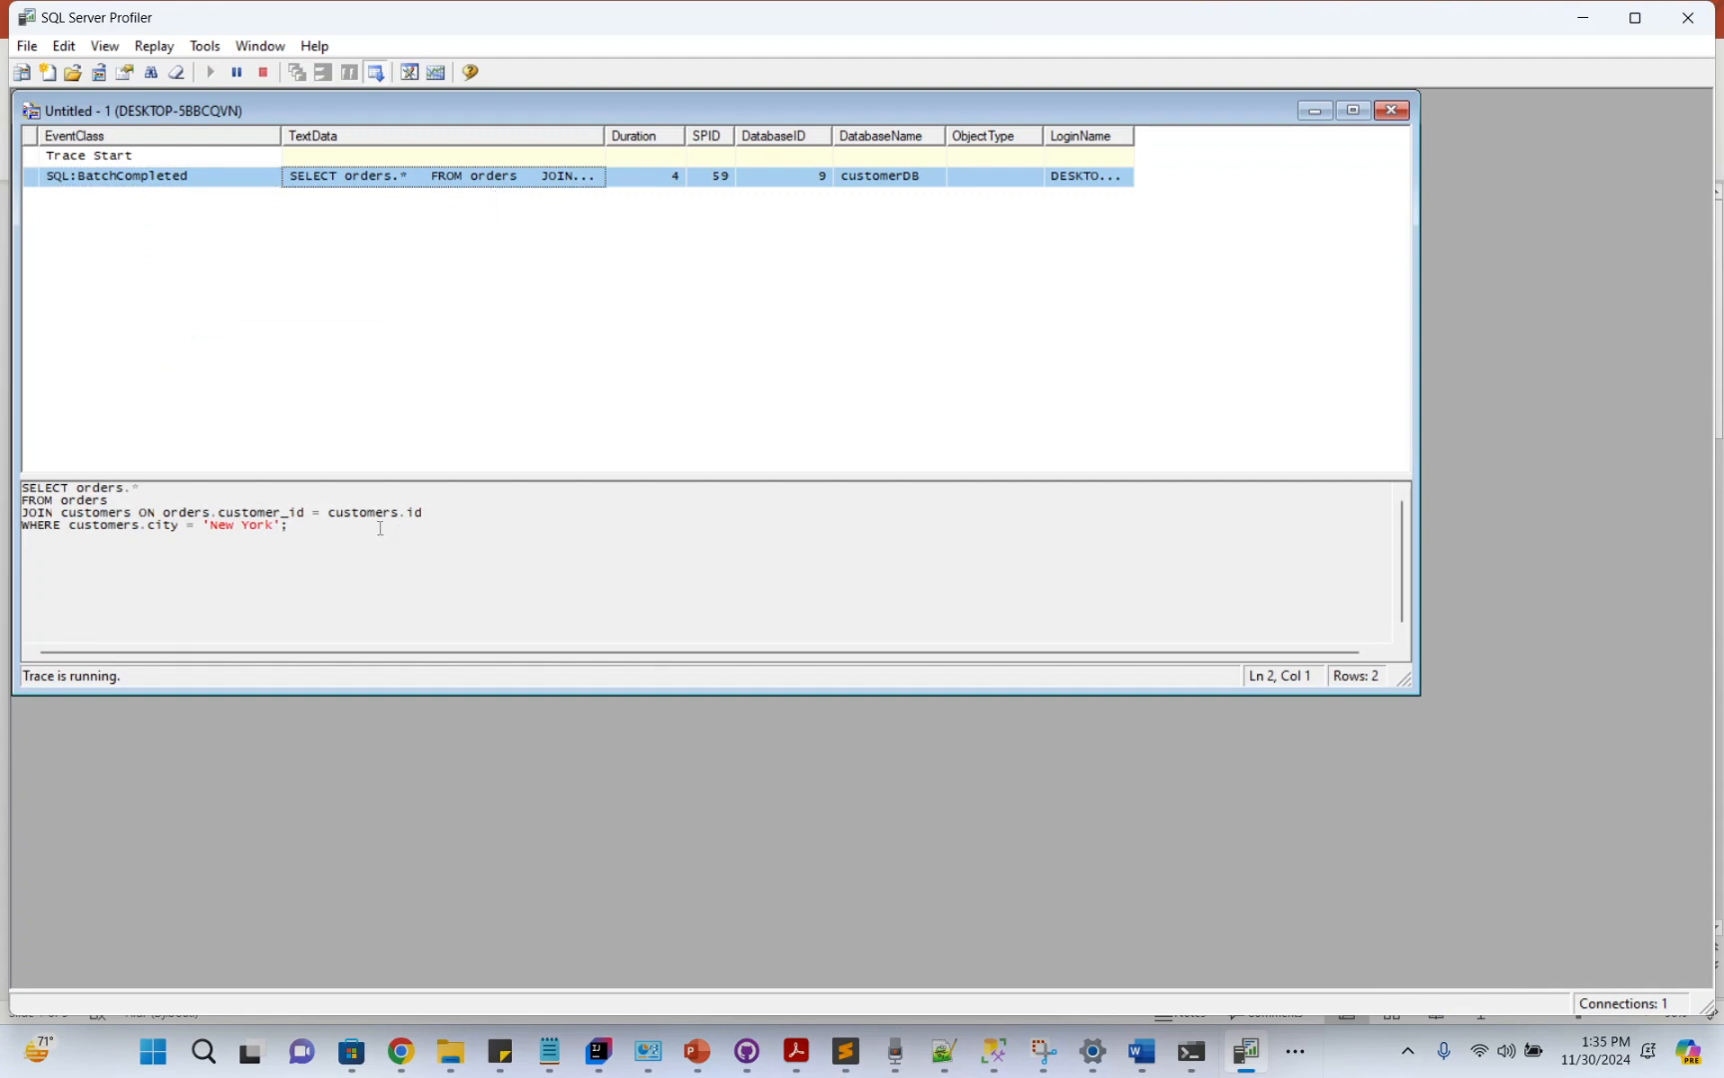
pyautogui.moveTo(1054, 199)
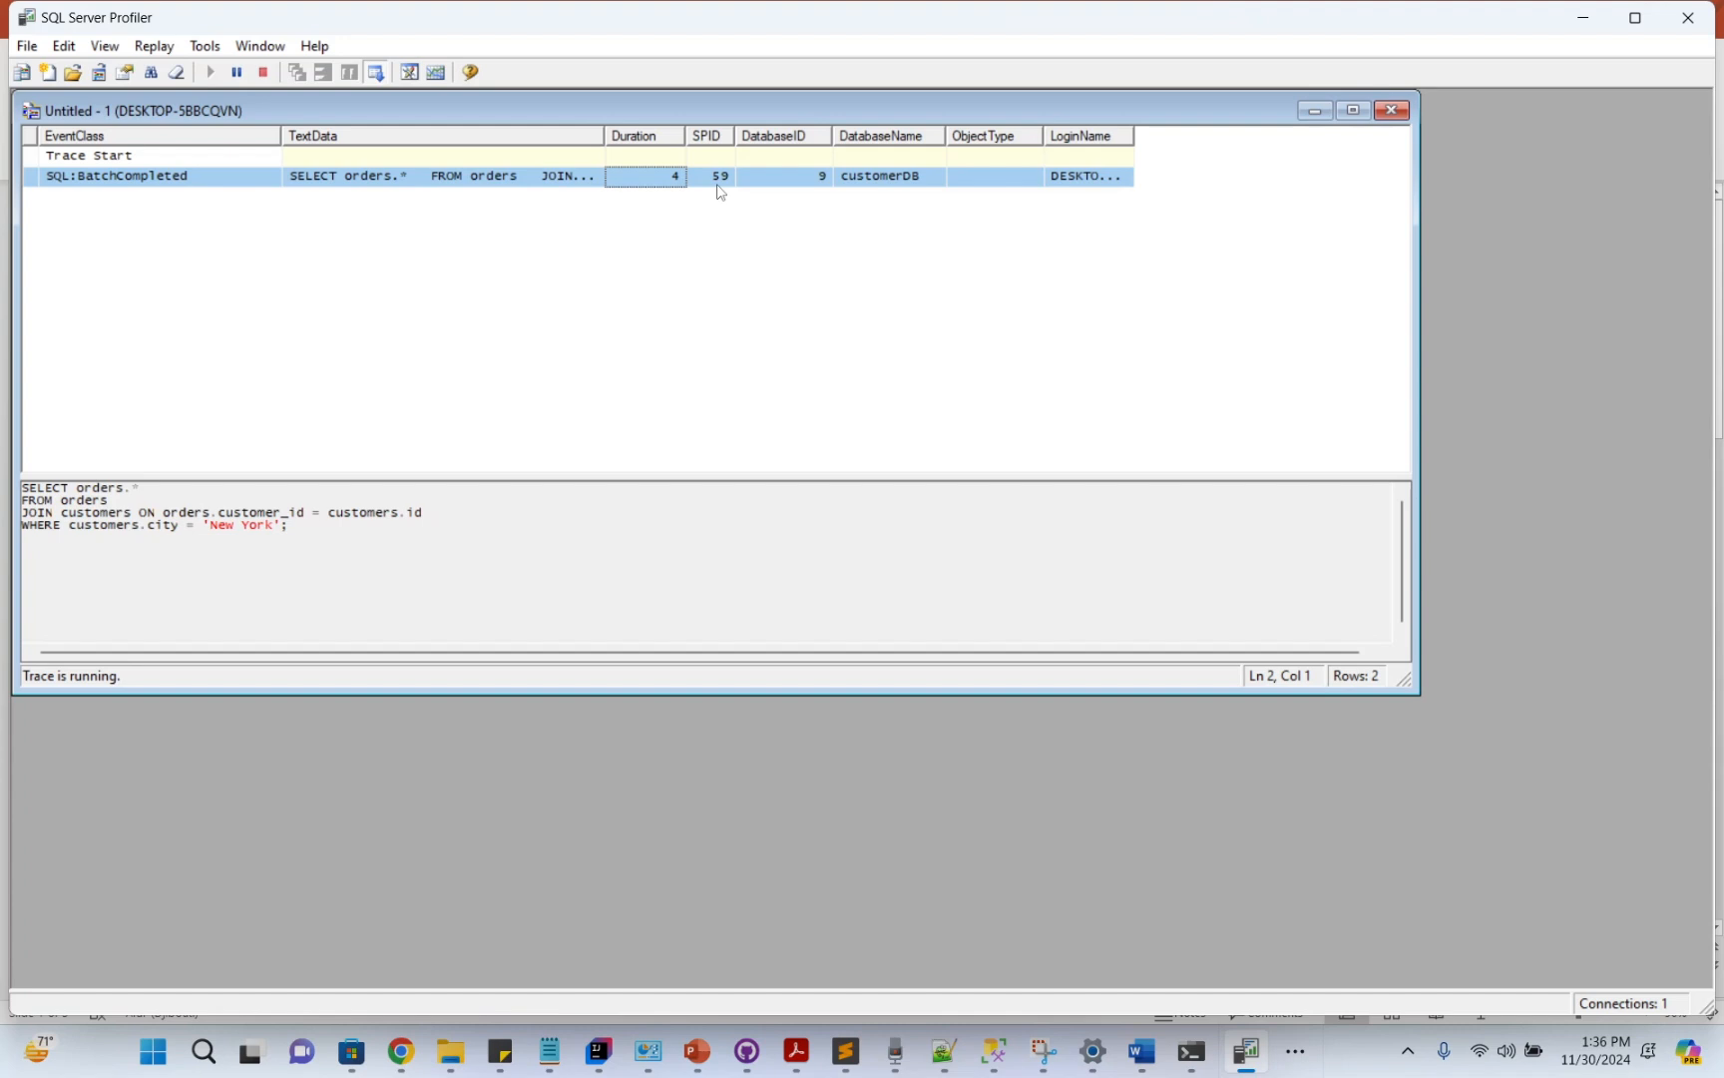
pyautogui.moveTo(661, 465)
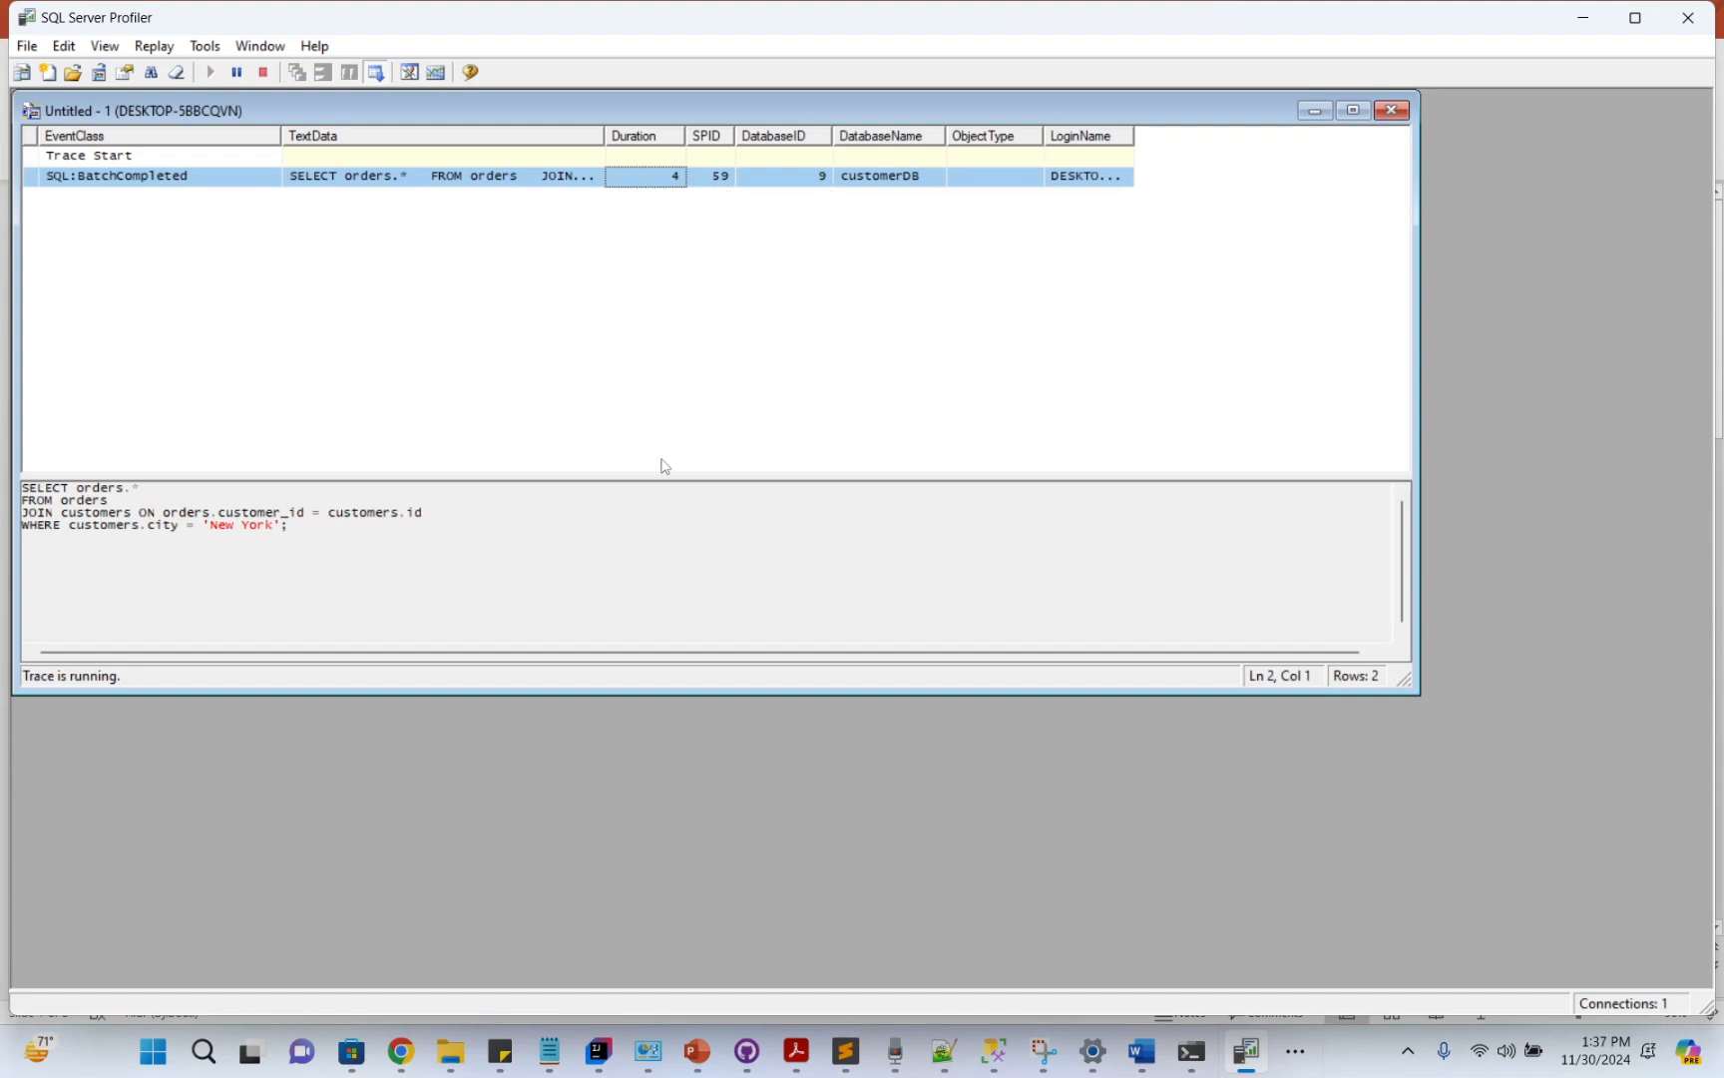